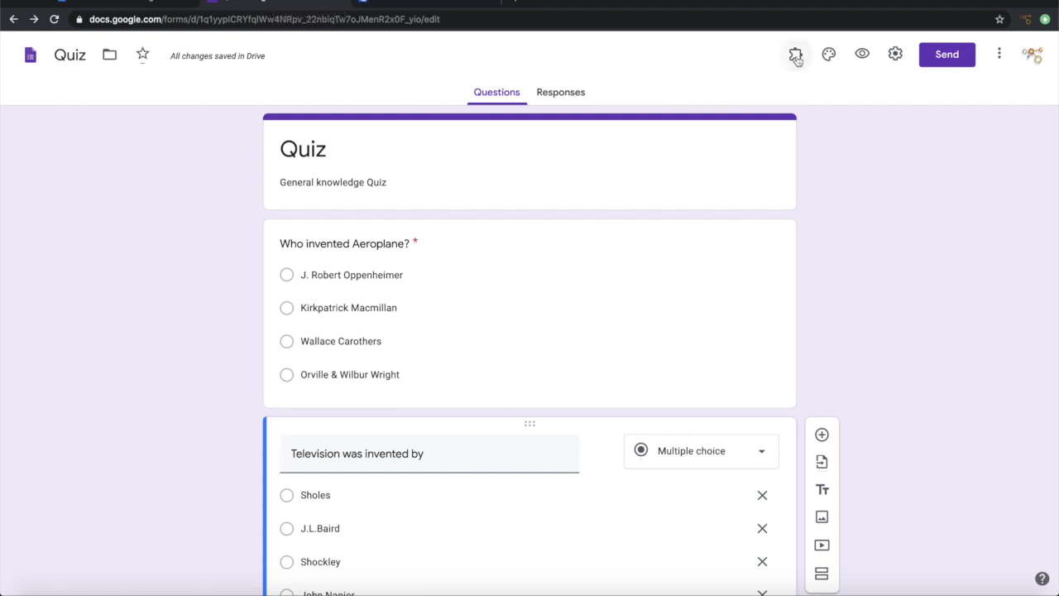
Step: Launch the Form Presenter add-on from the Add-ons menu on the Quiz form
click(795, 55)
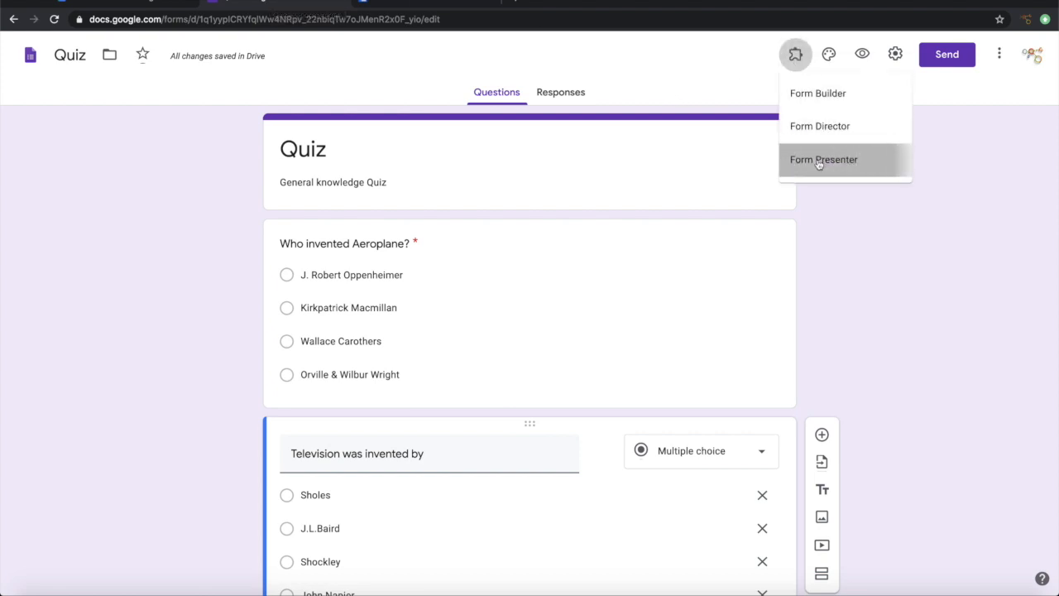
click(823, 159)
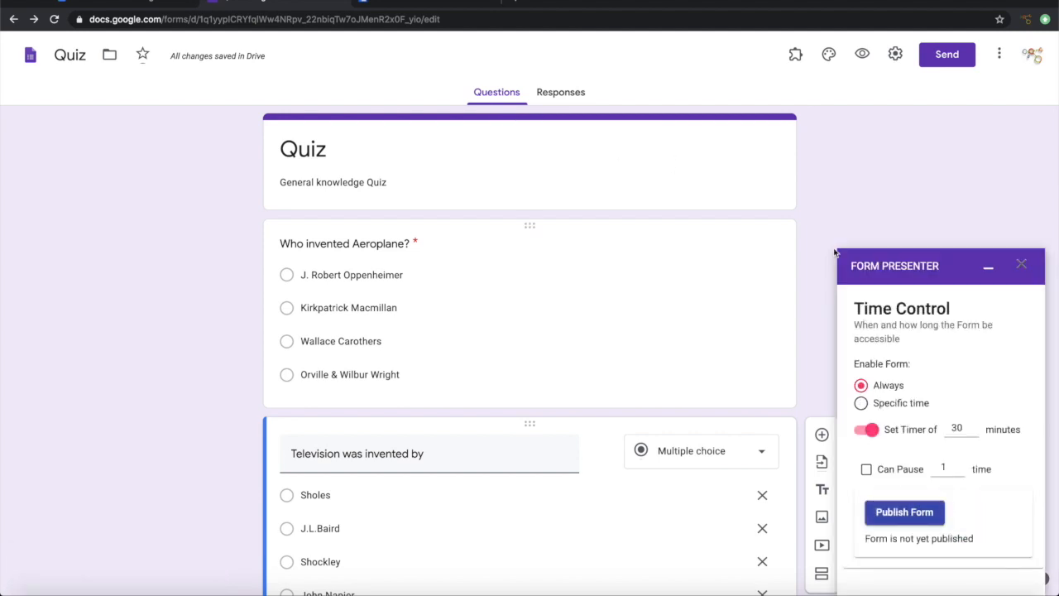
mouse_move(1024, 405)
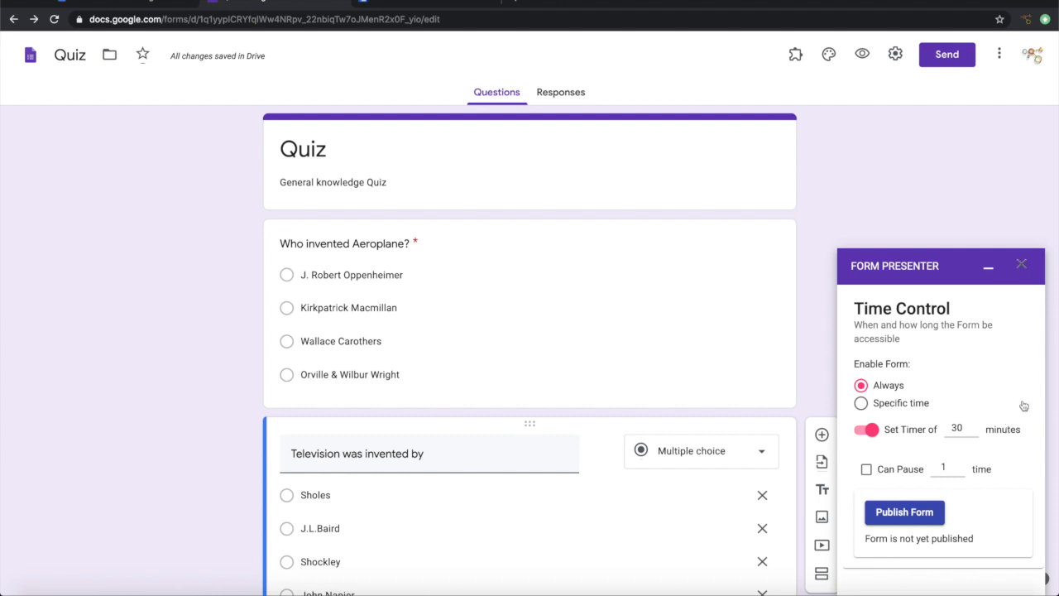
mouse_move(854, 371)
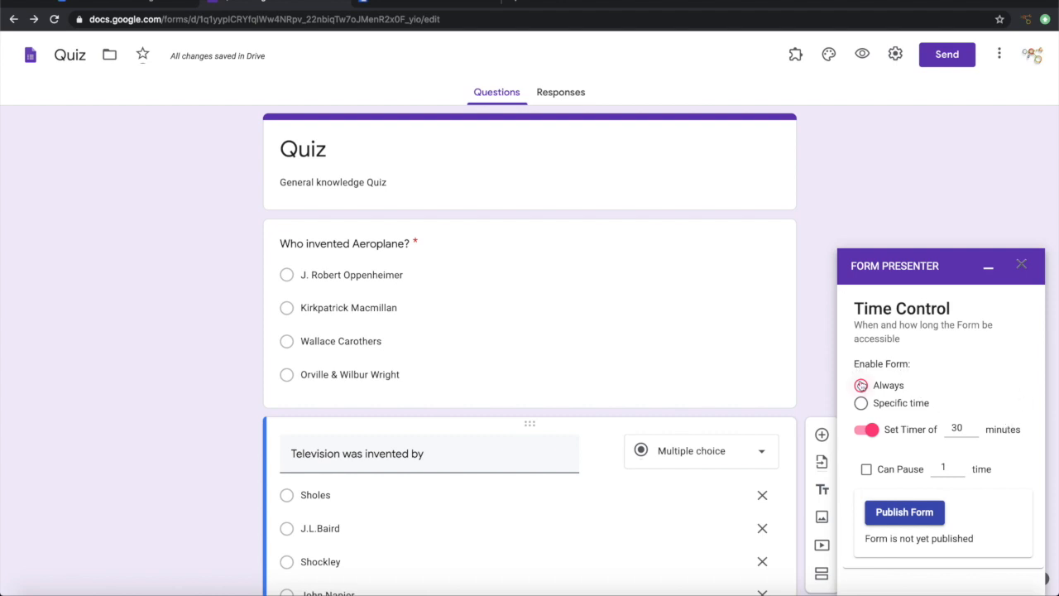
Step: Keep the form enabled Always after previewing Specific time, and set the timer to 2 minutes
click(861, 385)
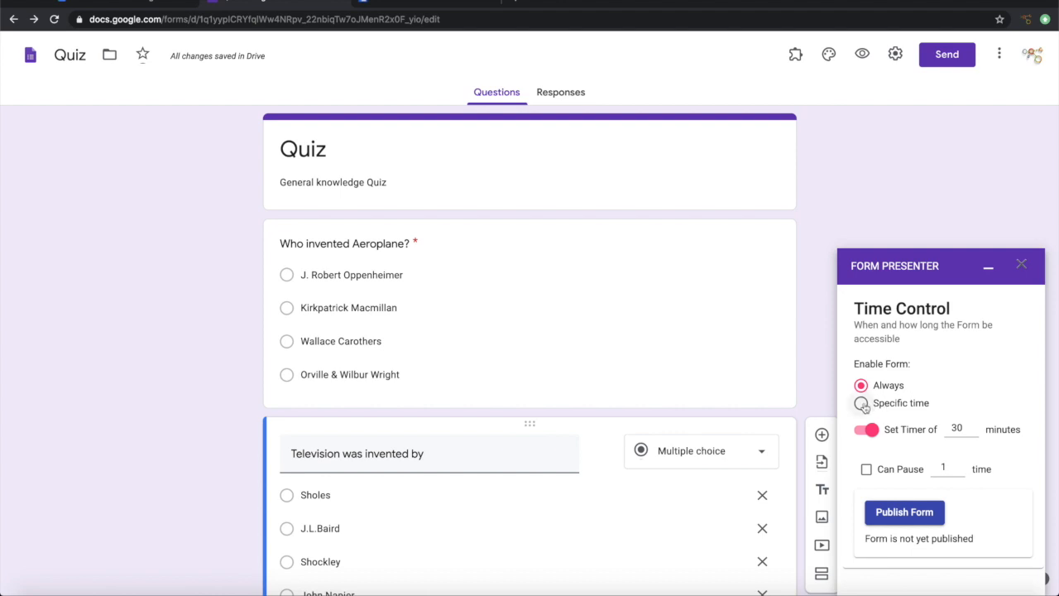
click(862, 403)
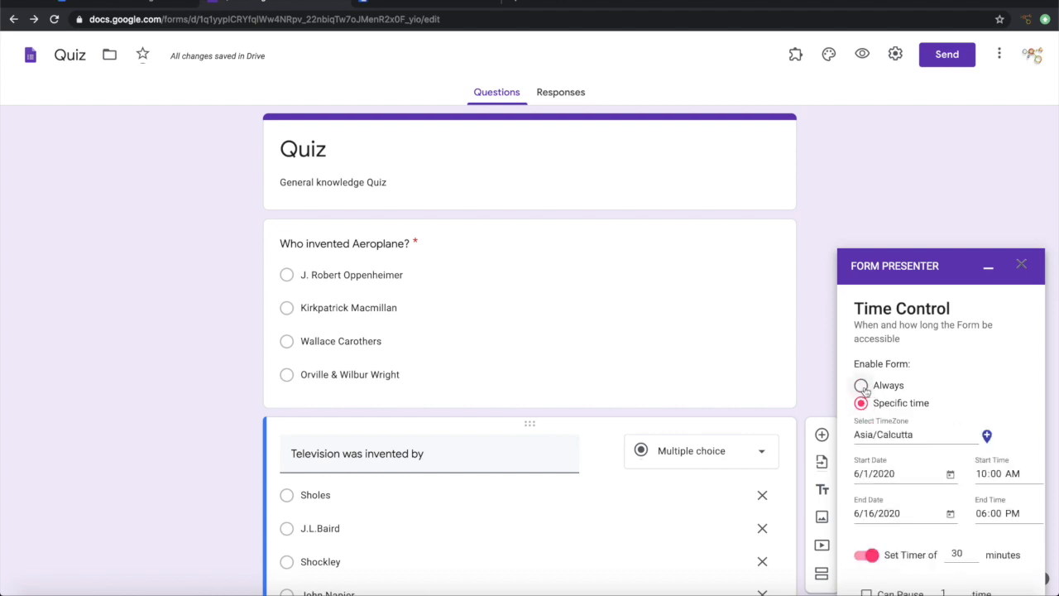
click(861, 385)
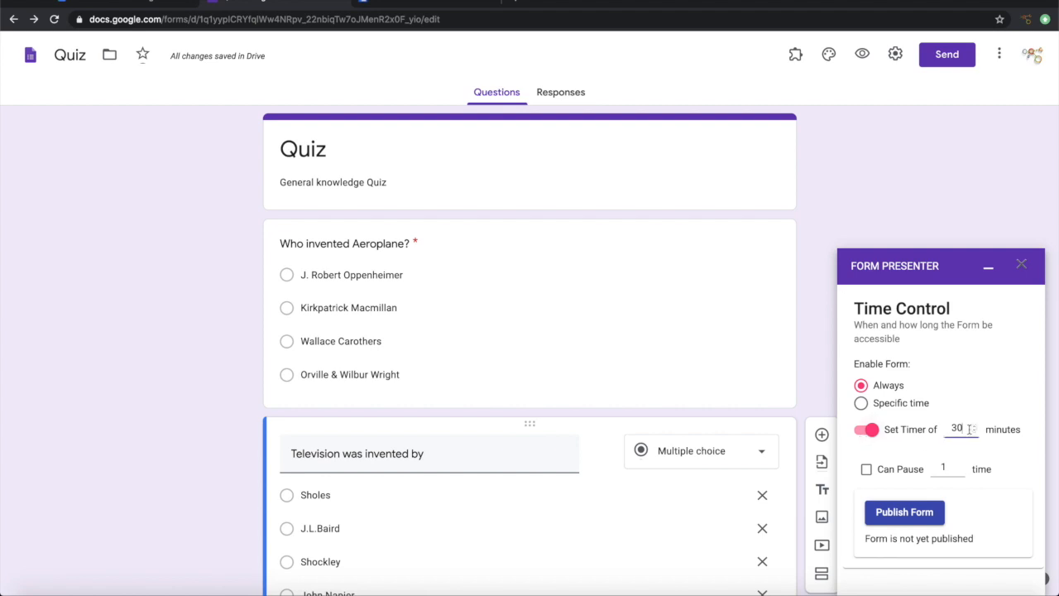
text(2)
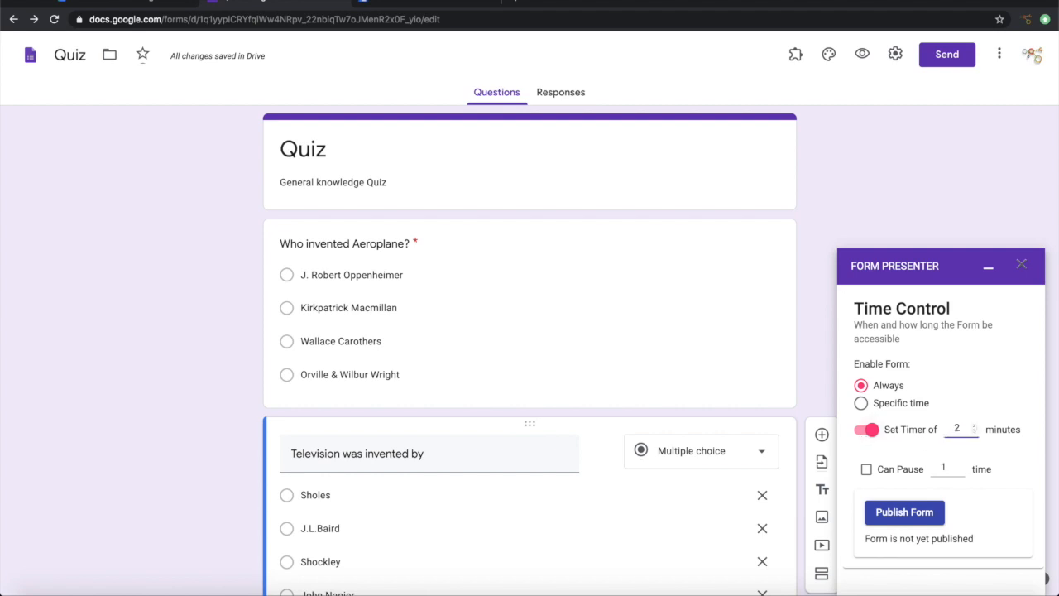
mouse_move(1005, 455)
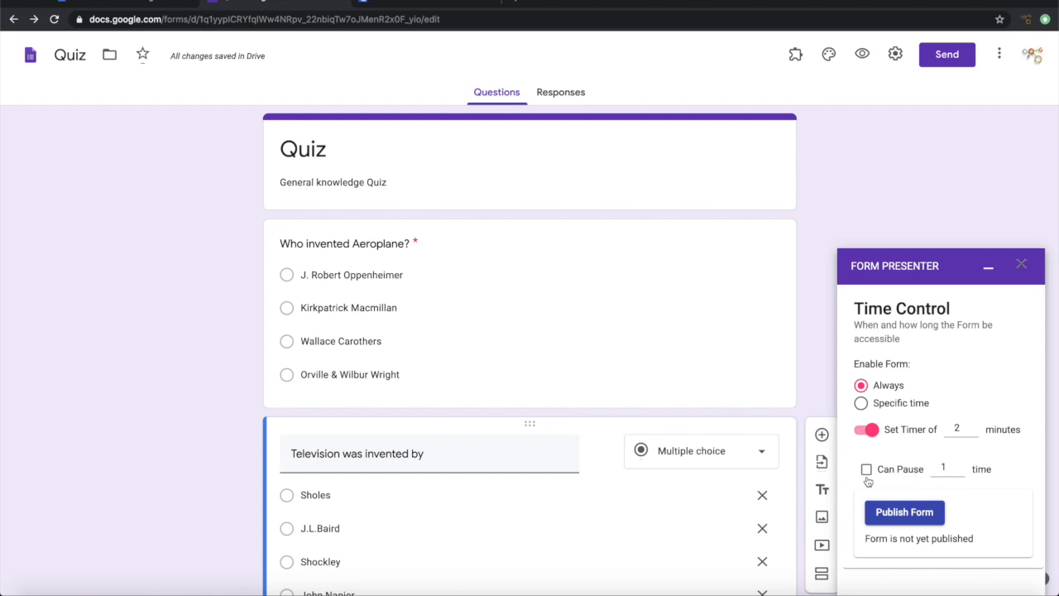
mouse_move(891, 483)
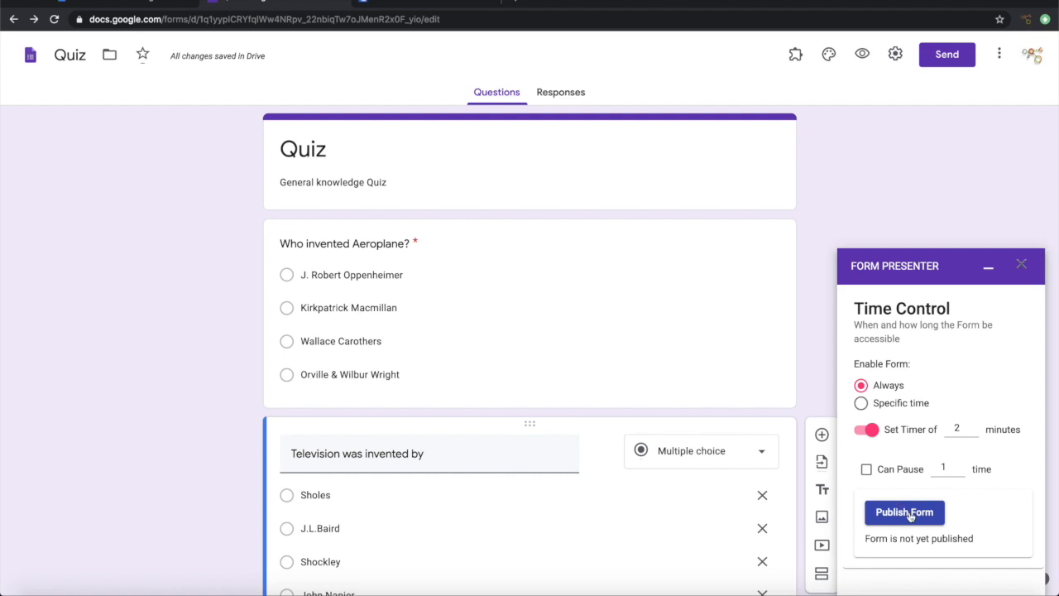
Step: Publish the timed Quiz in Form Presenter and copy its presenter link
click(903, 512)
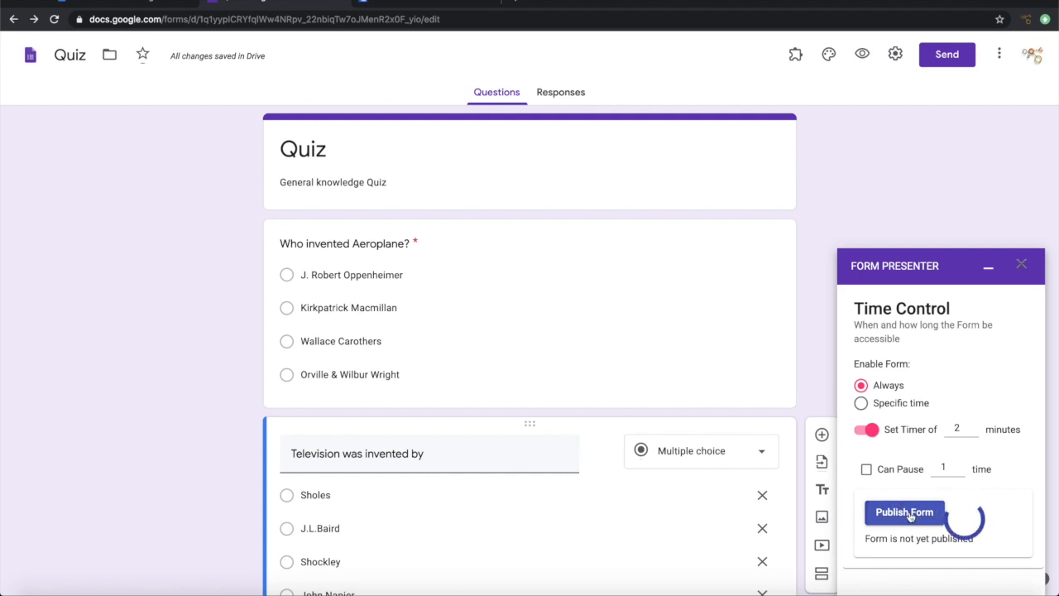
click(904, 511)
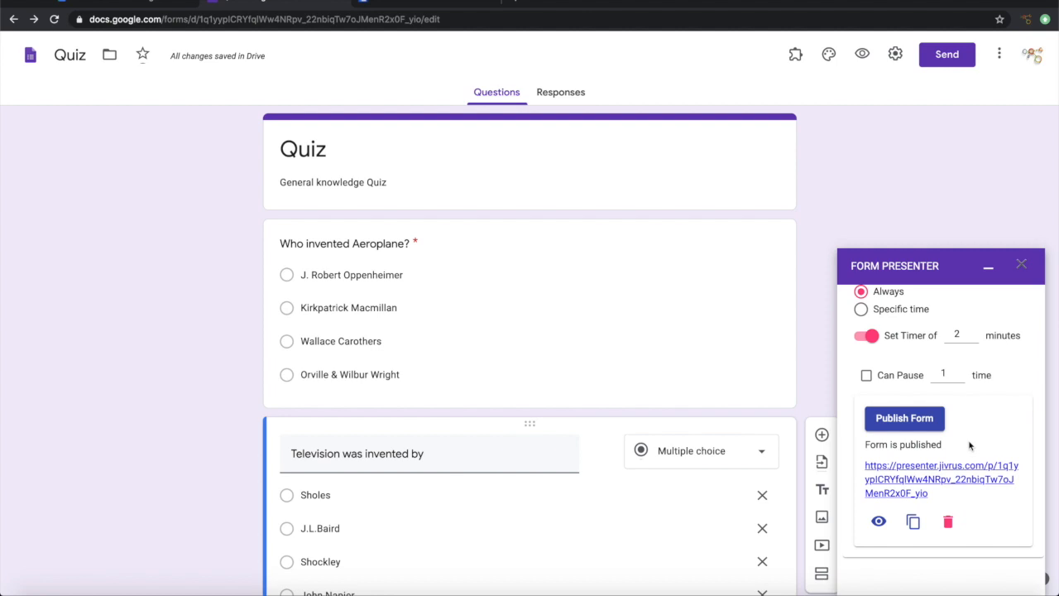
mouse_move(910, 493)
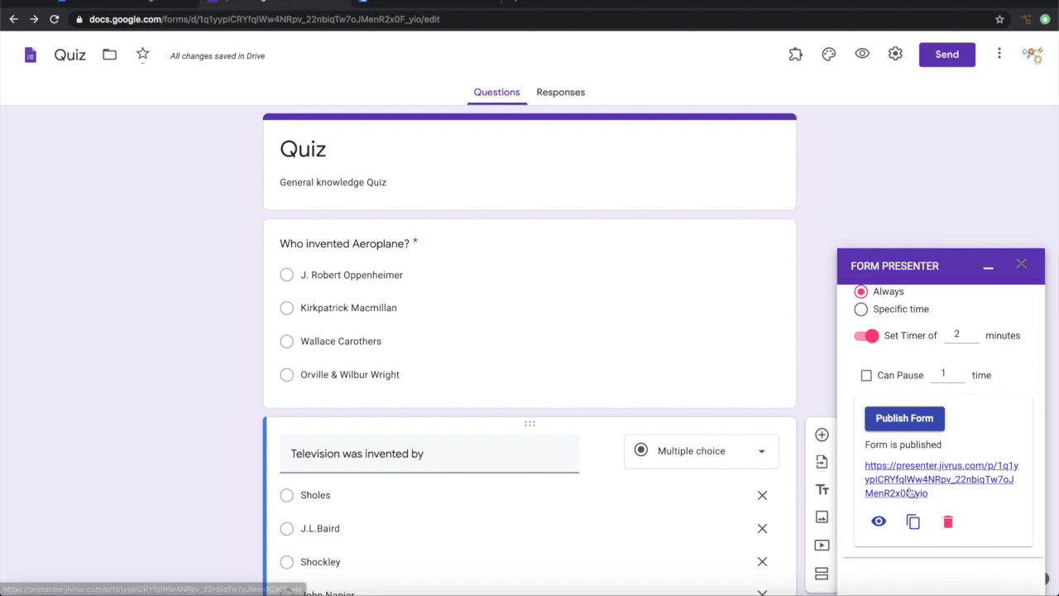
mouse_move(878, 522)
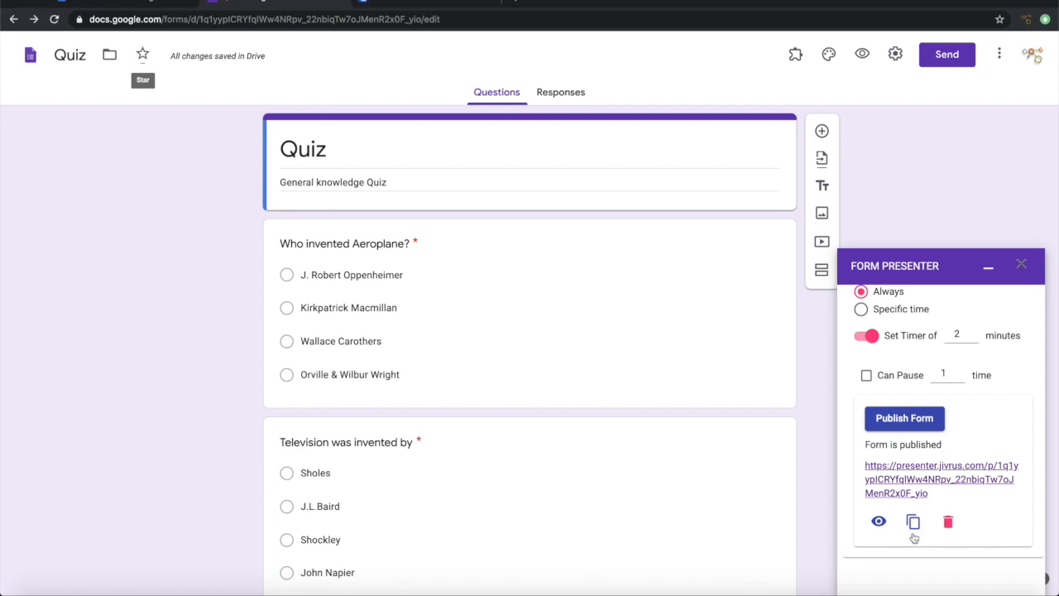
mouse_move(914, 521)
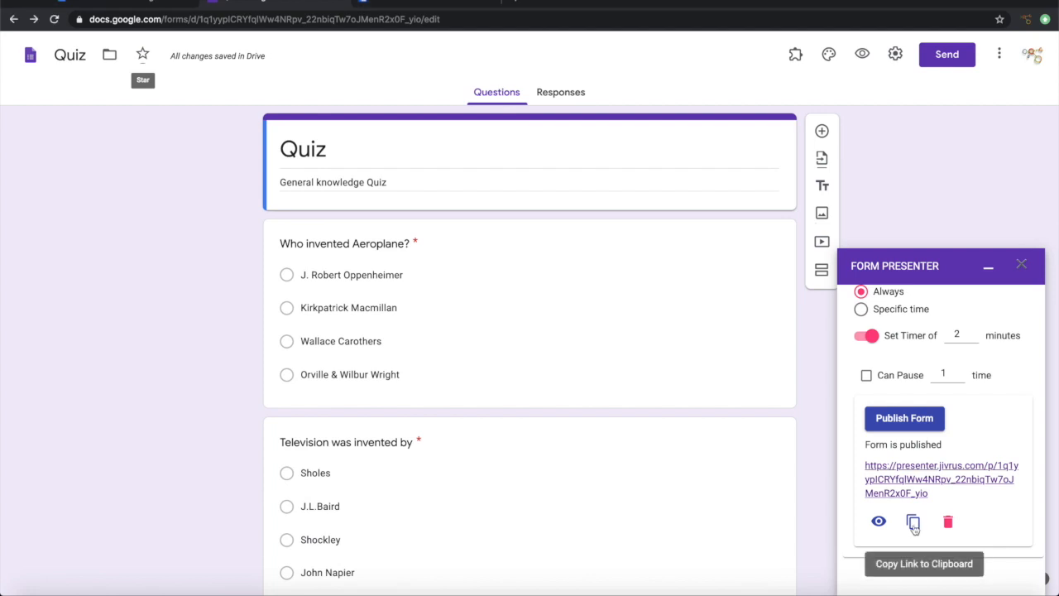
click(913, 521)
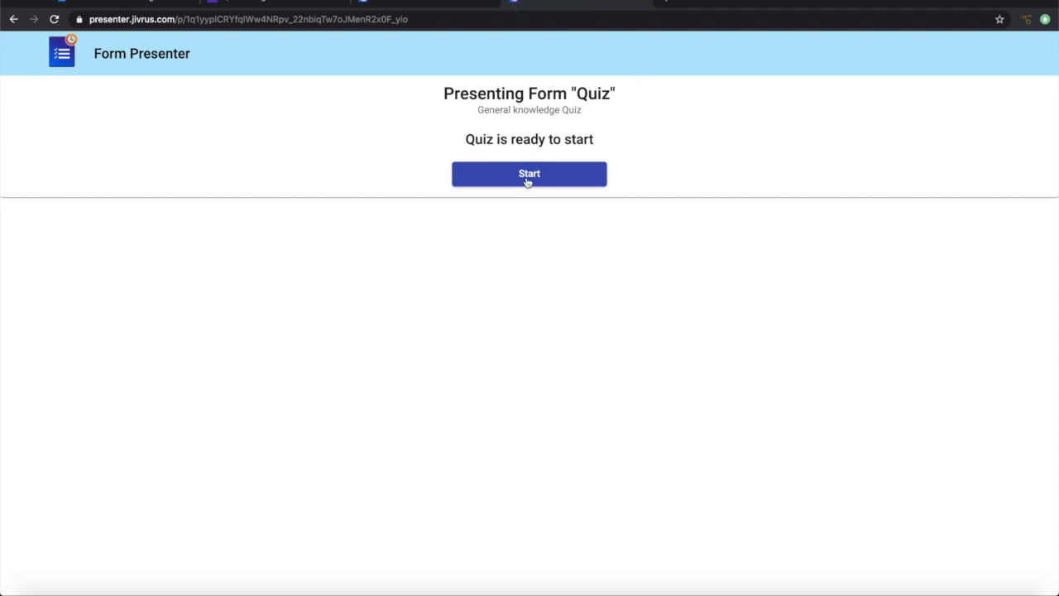
Step: Start the quiz, answer Orville & Wilbur Wright and J.L.Baird, and submit
click(529, 174)
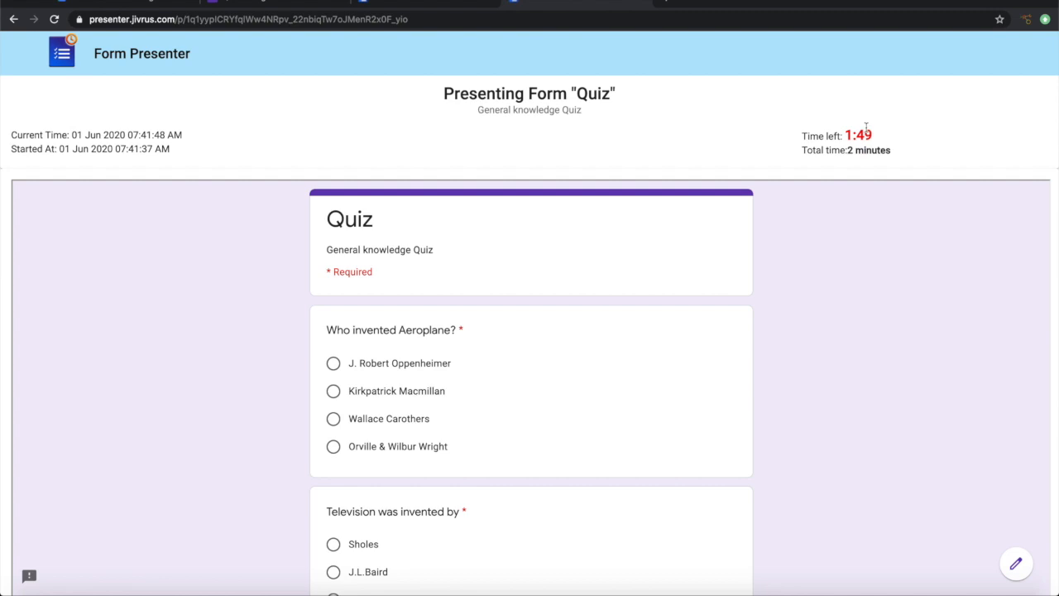
mouse_move(834, 213)
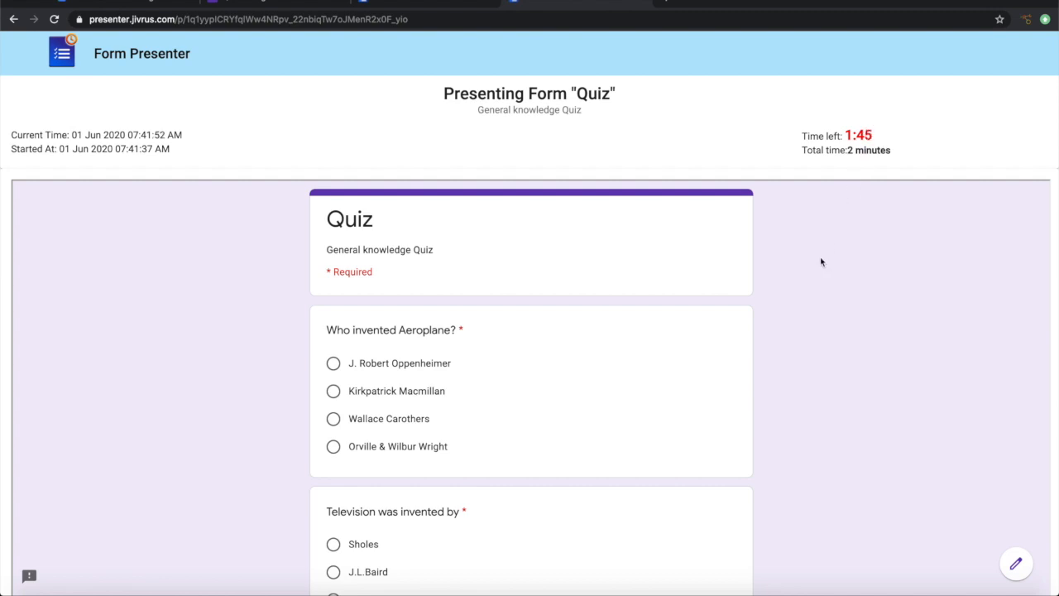
scroll(down, 3)
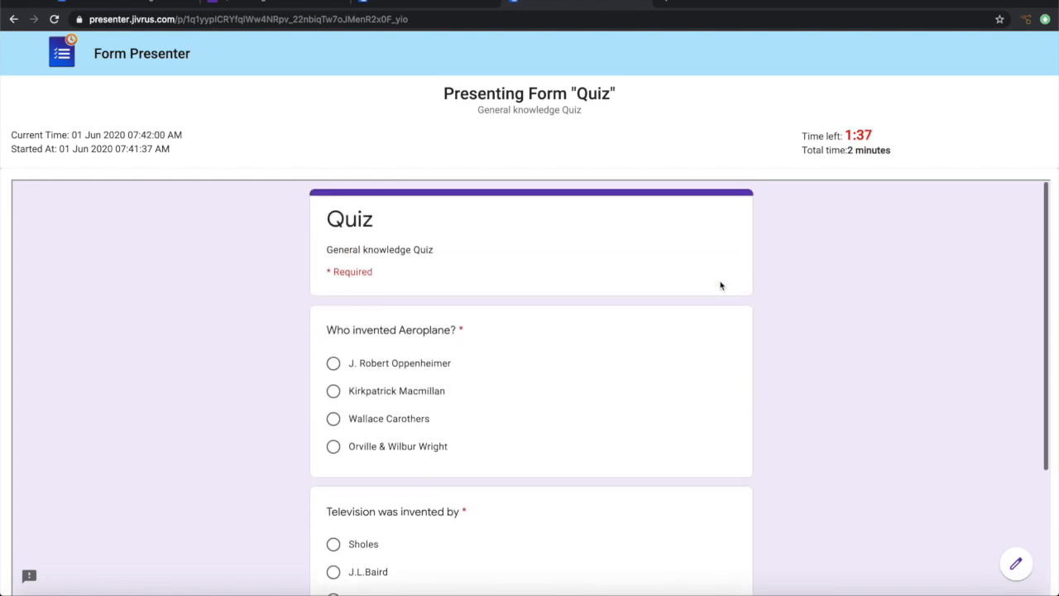
scroll(down, 3)
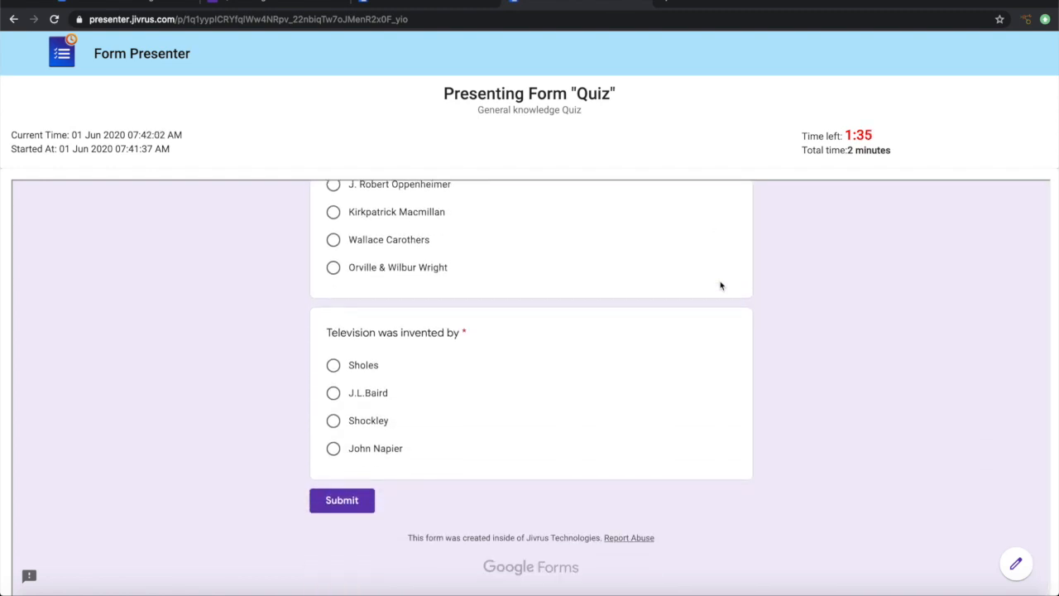
scroll(up, 3)
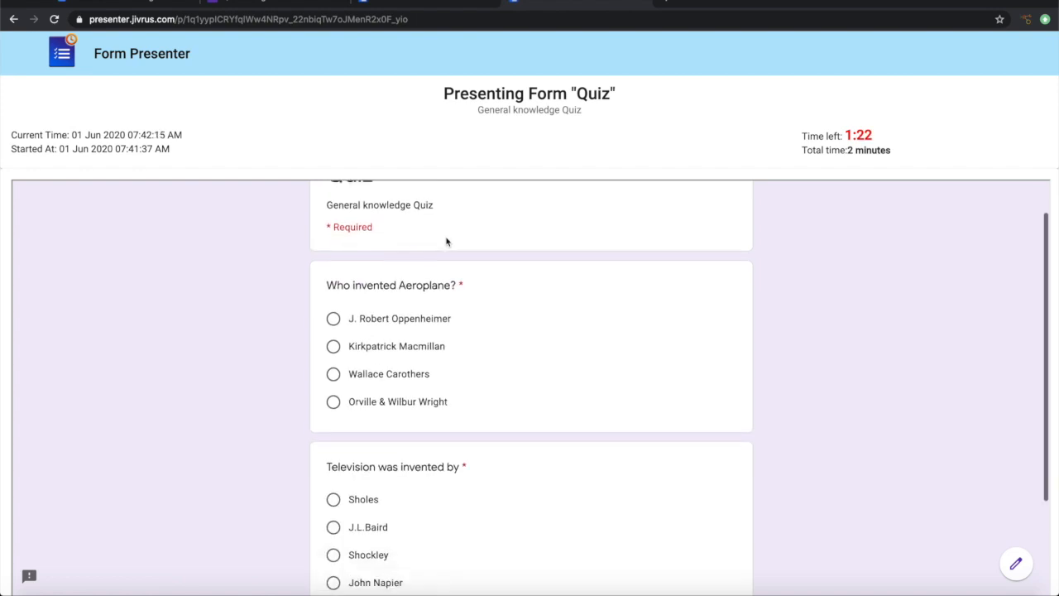
scroll(down, 3)
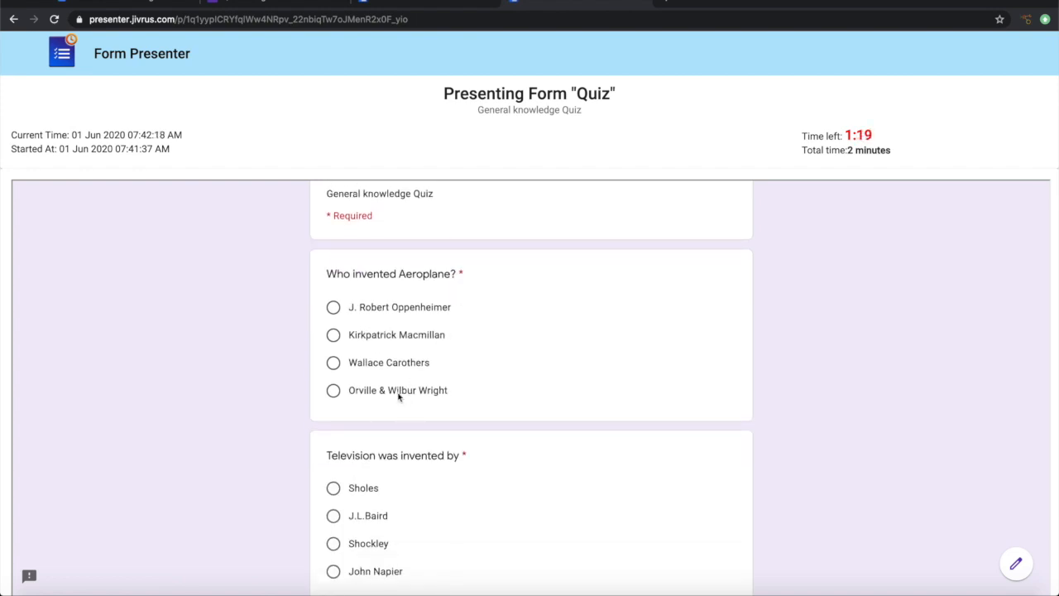
click(333, 390)
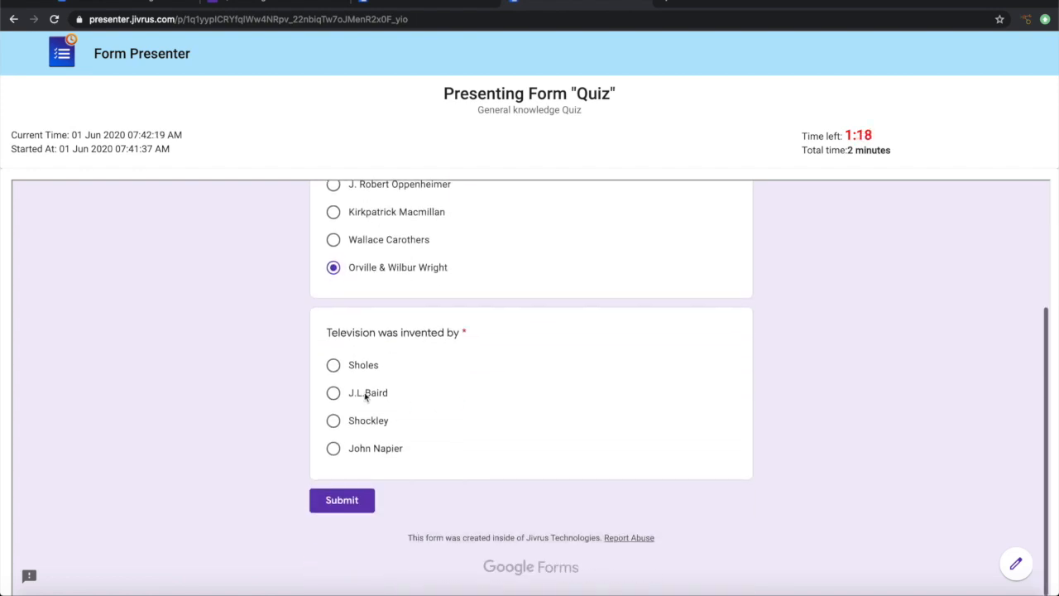
click(333, 392)
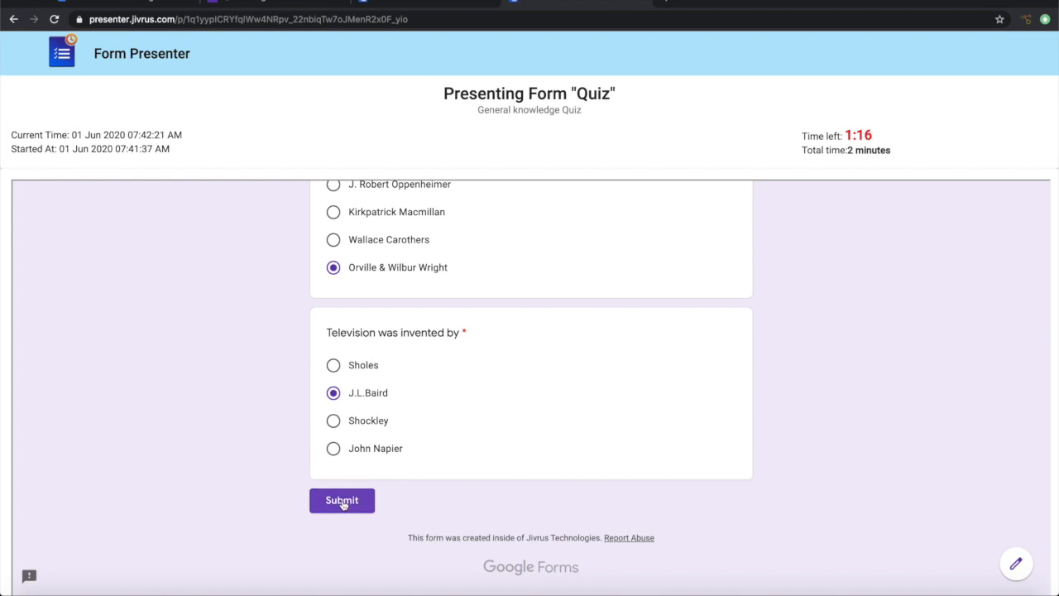
click(341, 500)
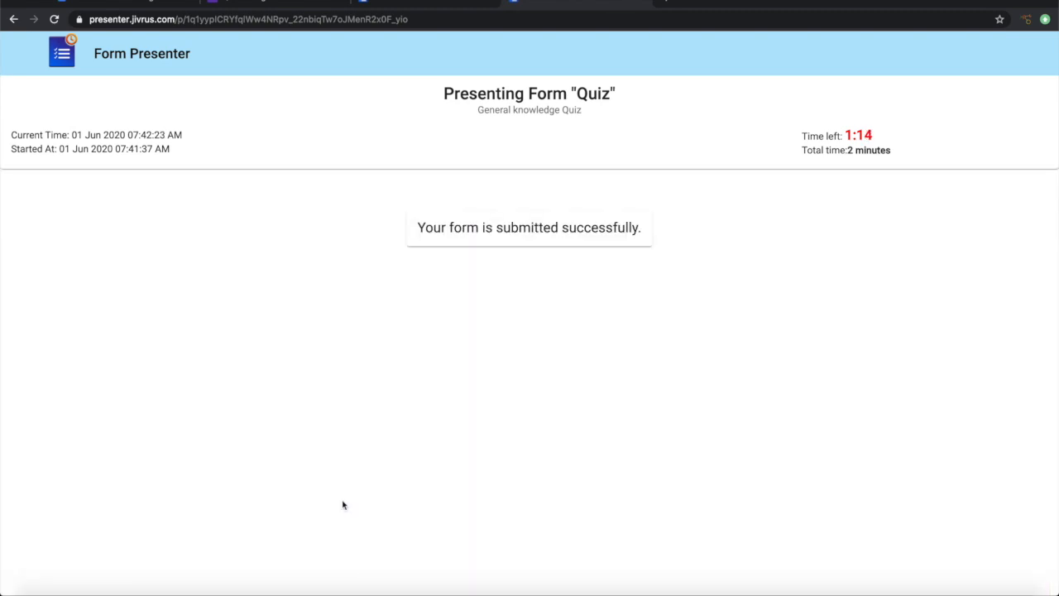
mouse_move(447, 410)
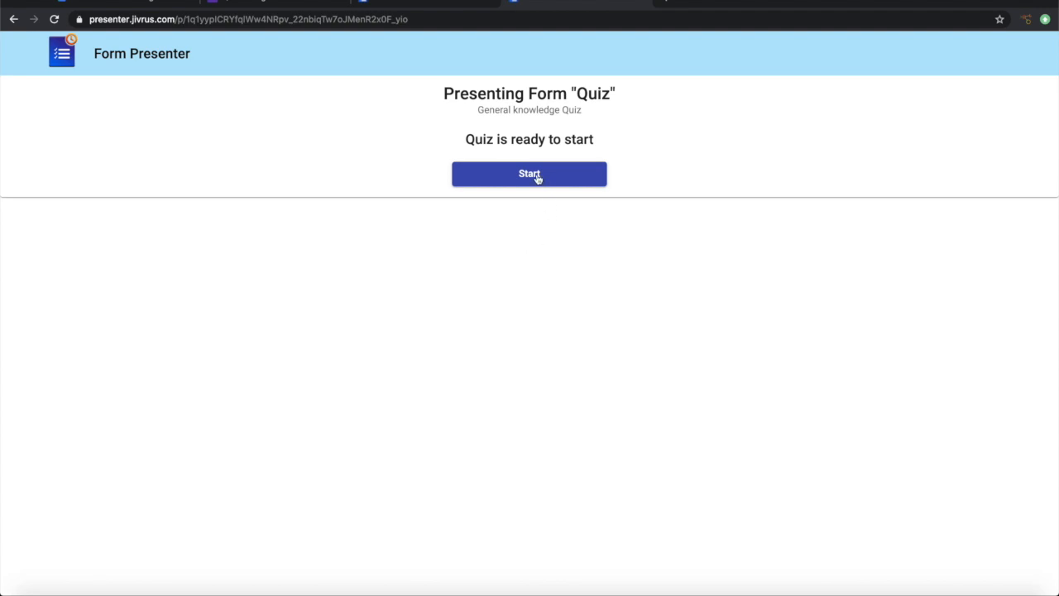
Step: Start a second timed attempt at the Quiz and scroll to the questions
click(529, 173)
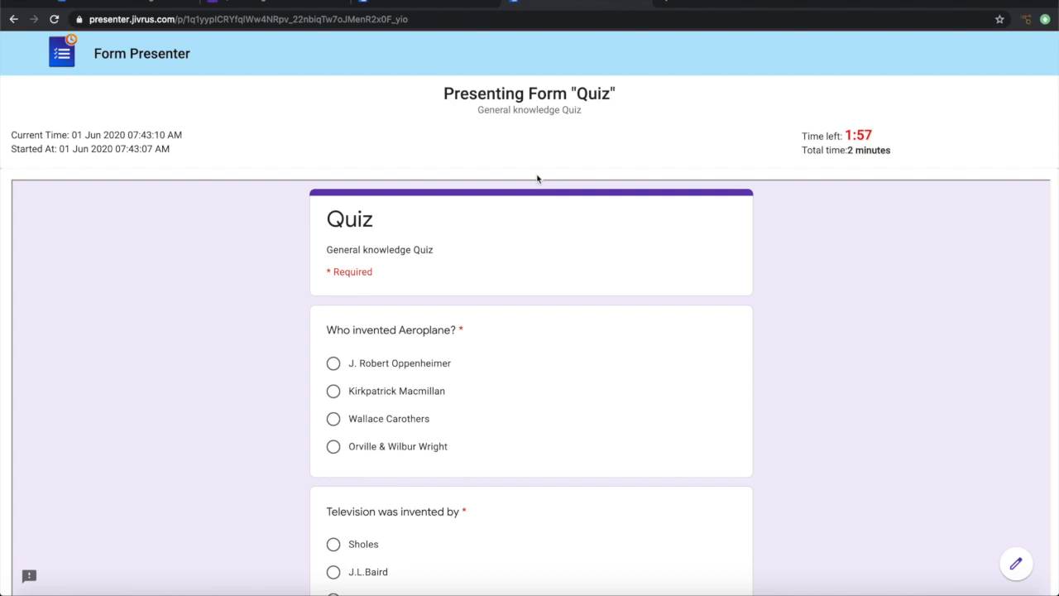
mouse_move(790, 168)
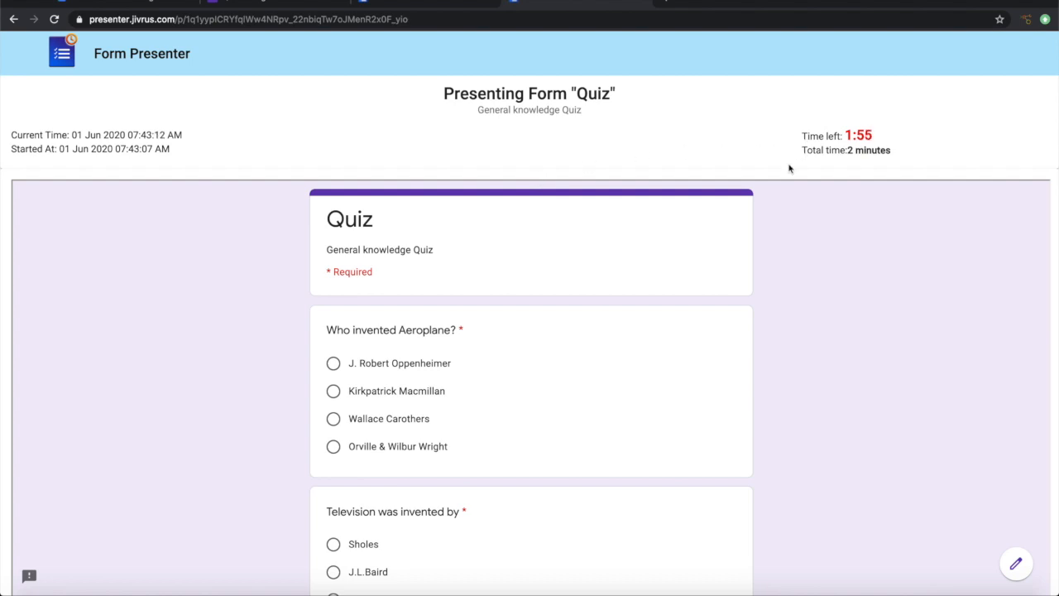
scroll(down, 3)
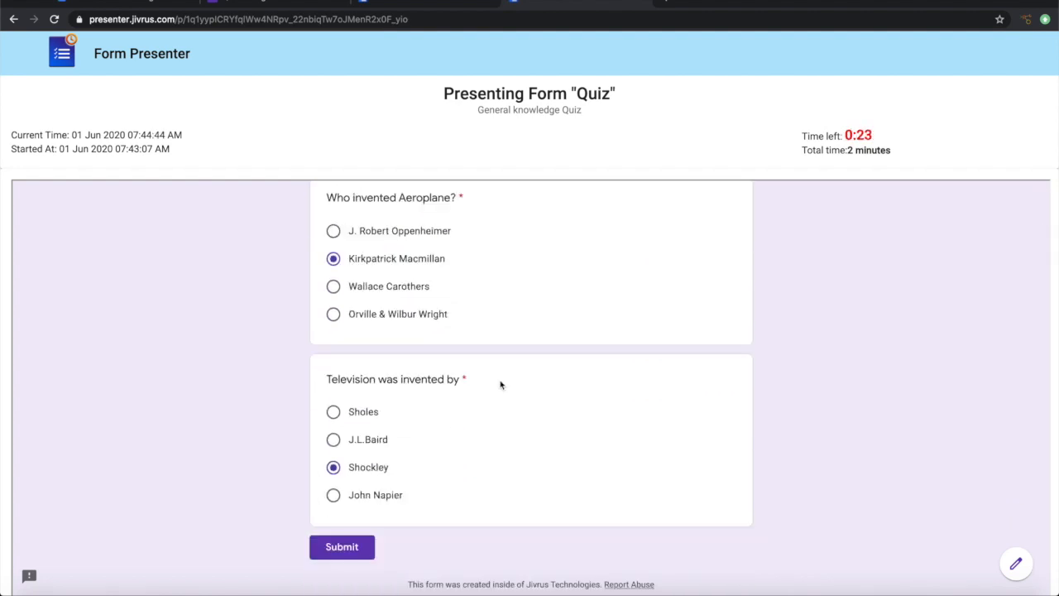
mouse_move(570, 358)
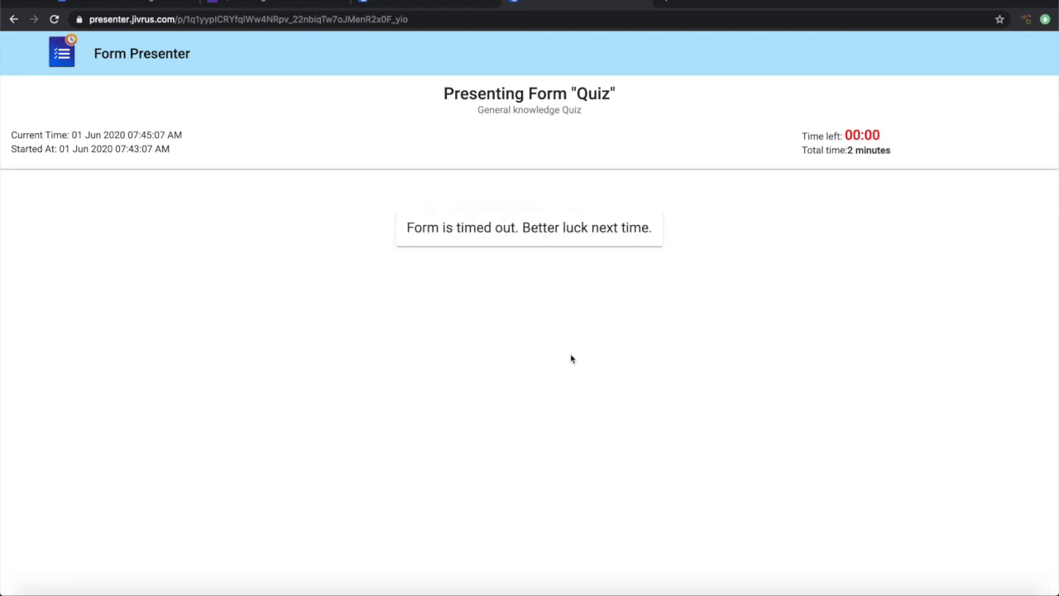
mouse_move(474, 326)
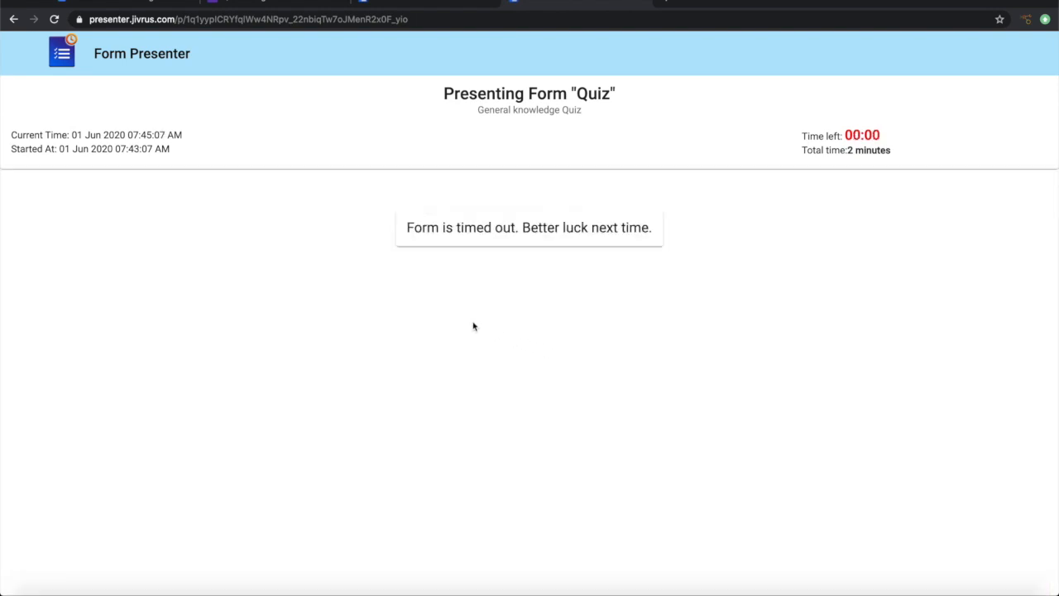